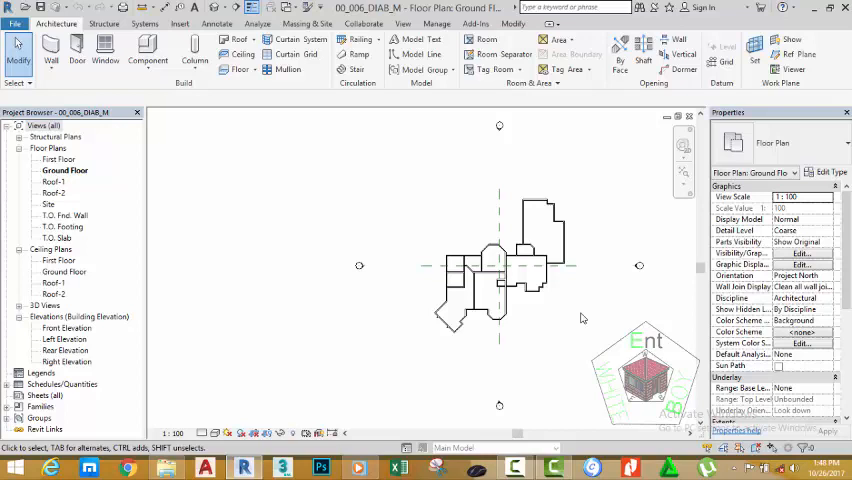
mouse_move(642, 268)
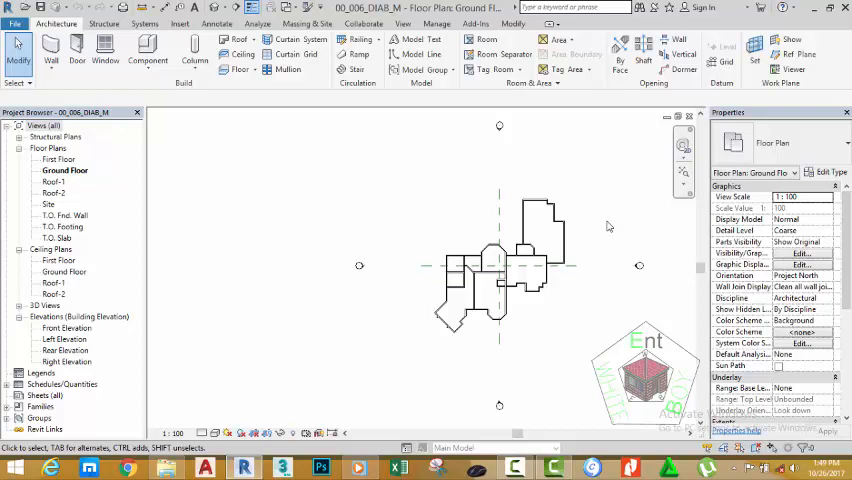
mouse_move(276, 190)
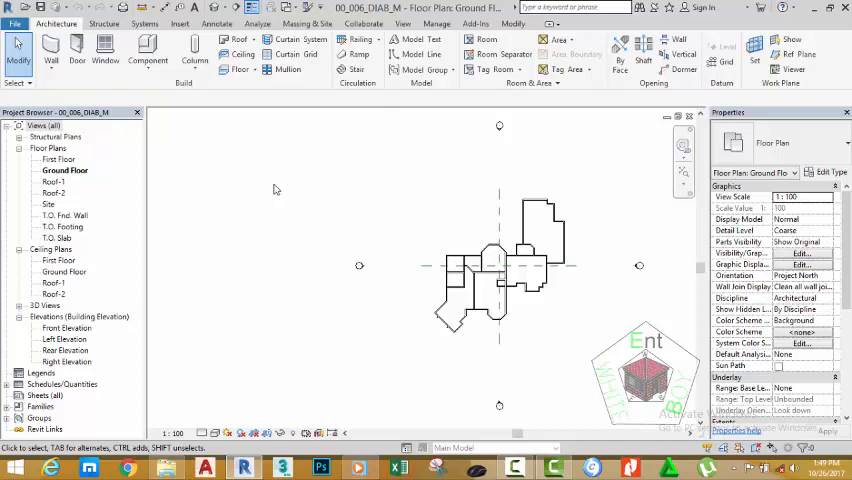
mouse_move(216, 236)
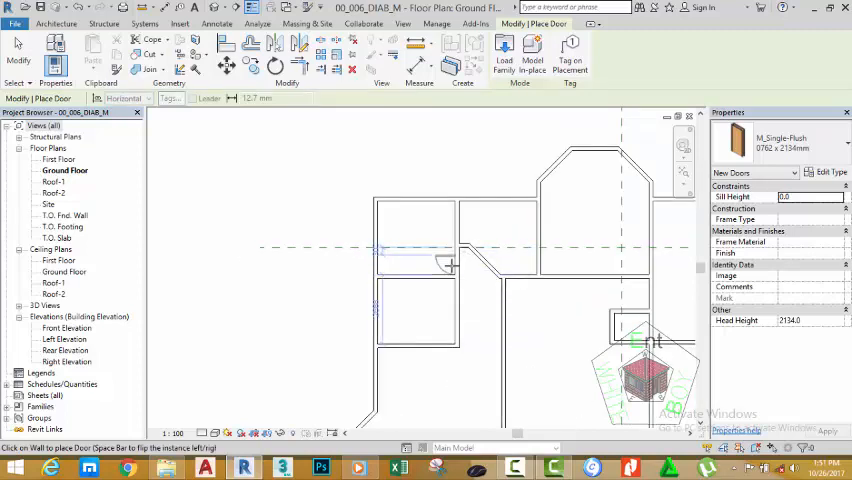
- Place the M_Single-Flush 0762 x 2134mm door beside the angled wall and flip its swing
click(416, 270)
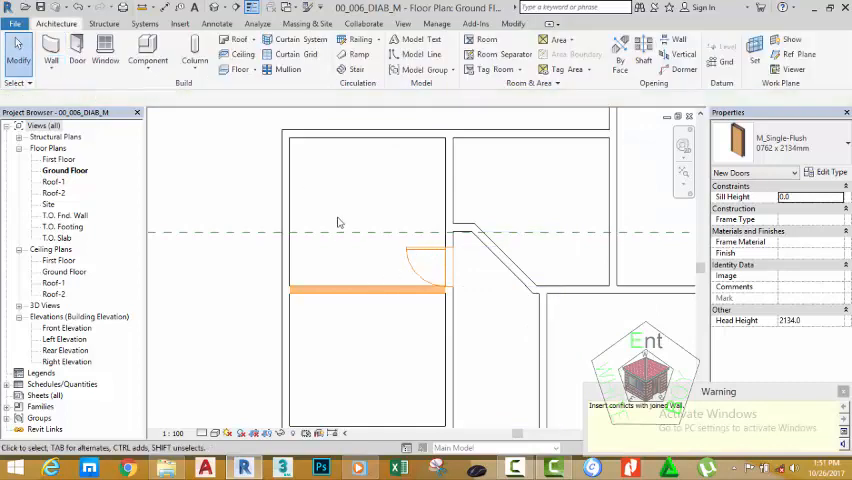
click(424, 260)
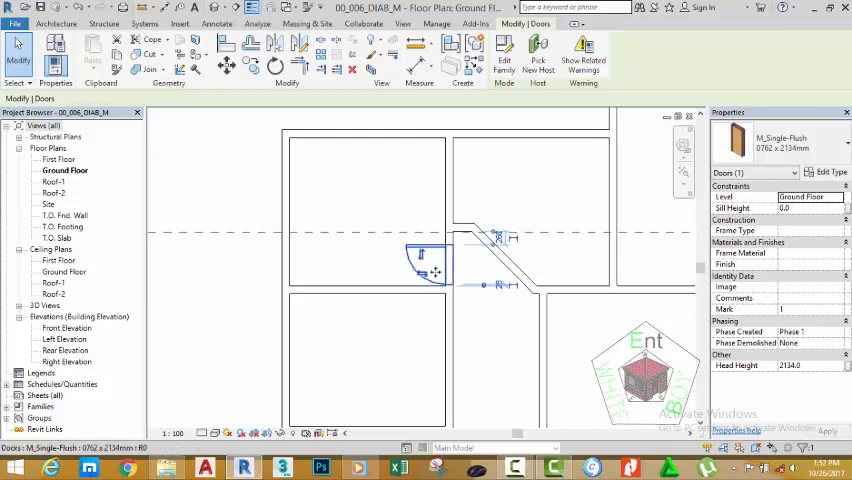
click(424, 270)
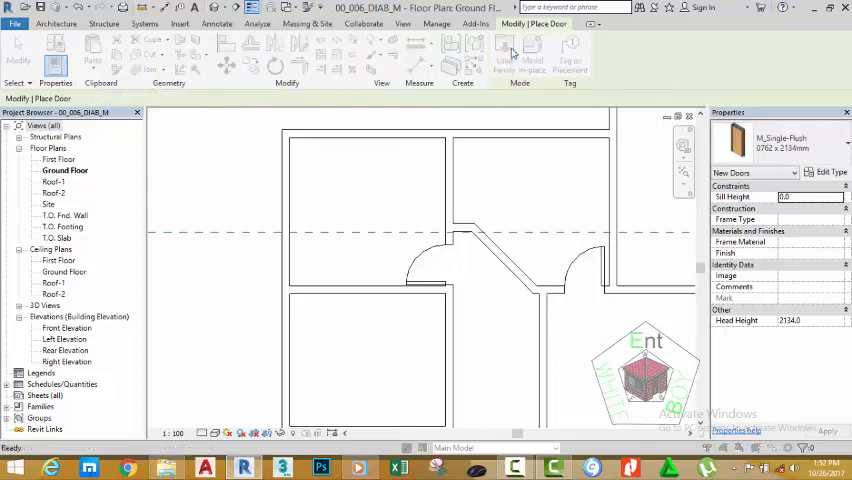
- Browse the family library to US Metric > Doors > Residential
click(504, 56)
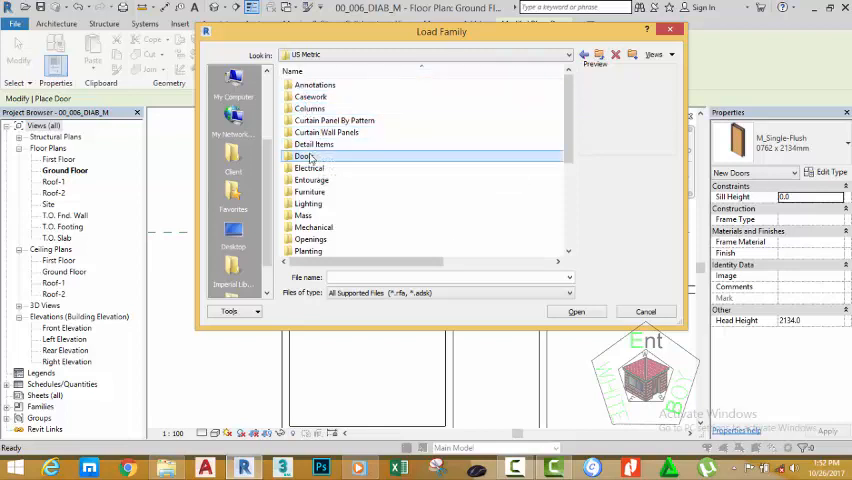
double_click(304, 156)
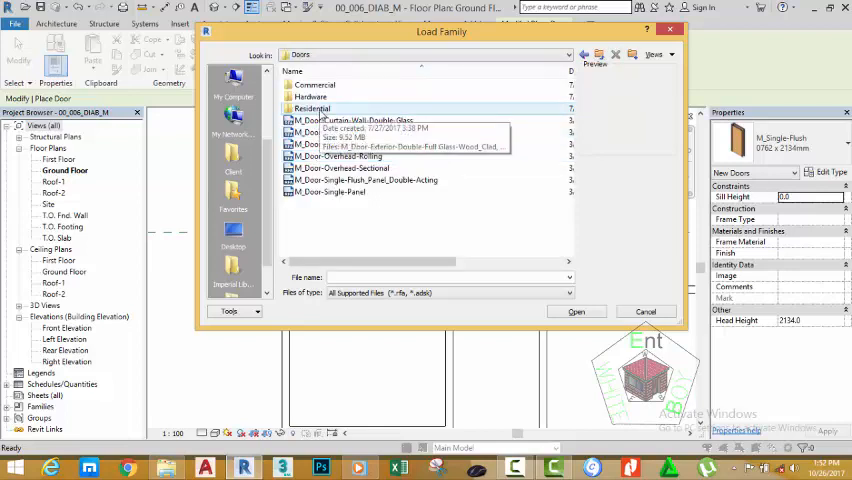
double_click(312, 108)
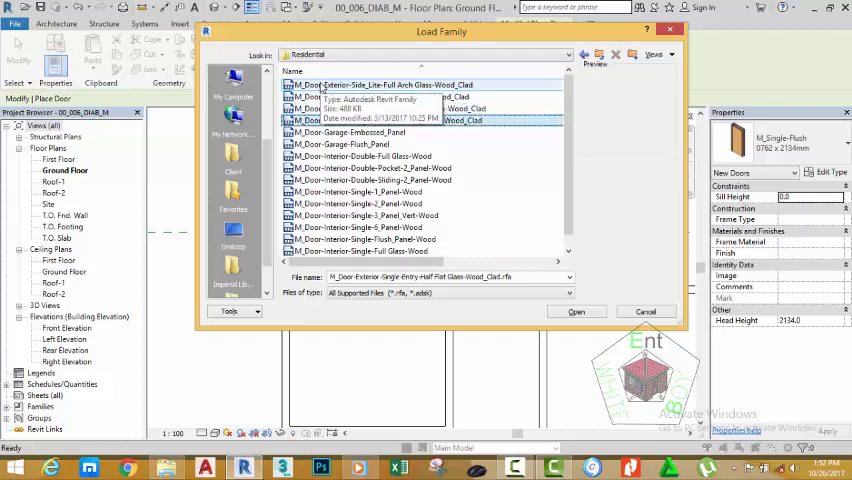
- Preview the residential doors and load M_Door-Interior-Single-6_Panel-Wood to list its types
click(376, 180)
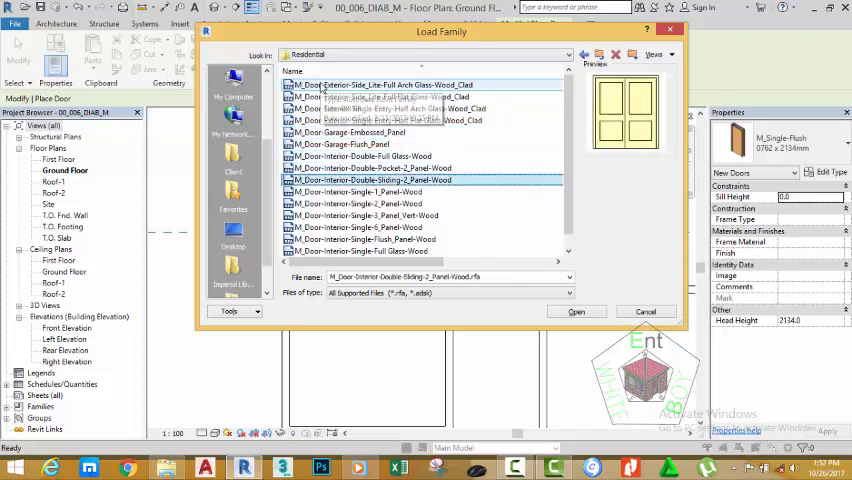
click(352, 204)
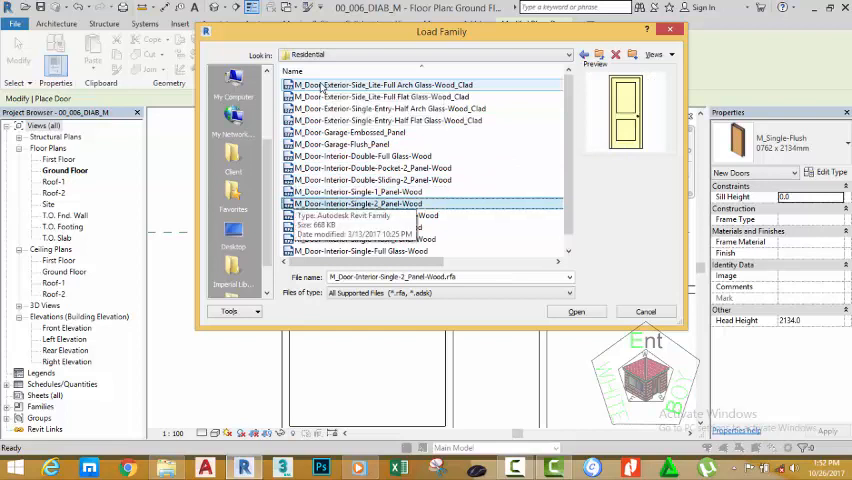
click(360, 240)
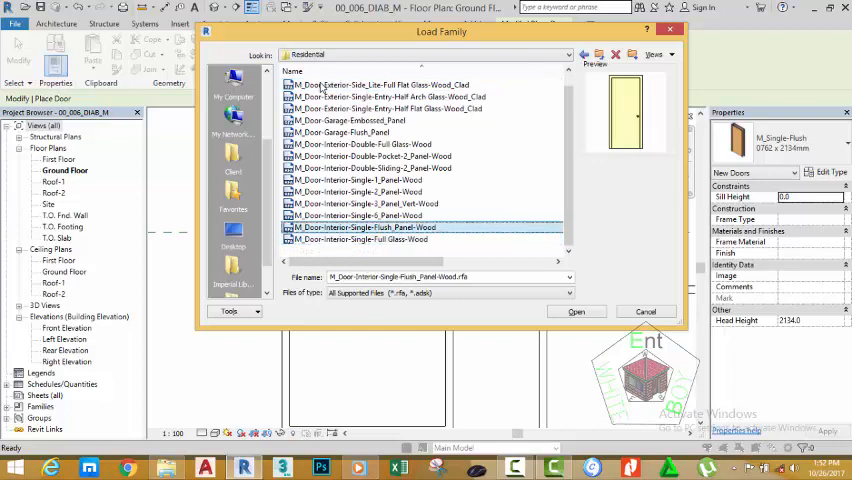
click(380, 216)
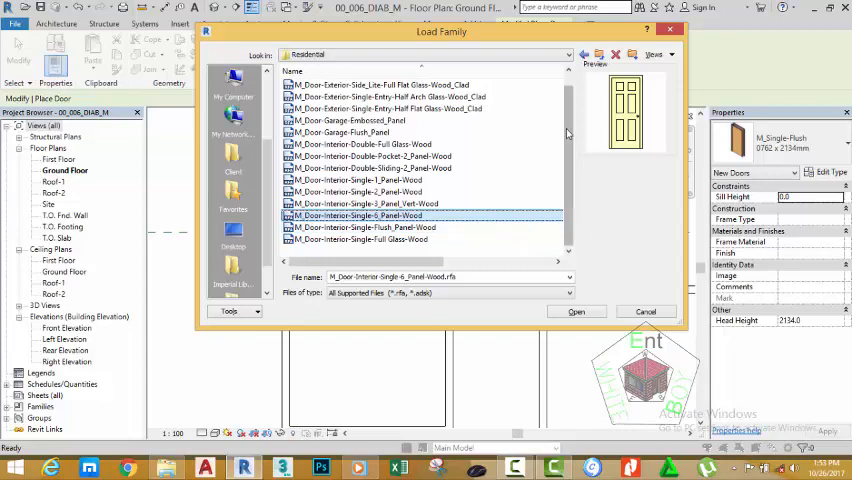
click(576, 312)
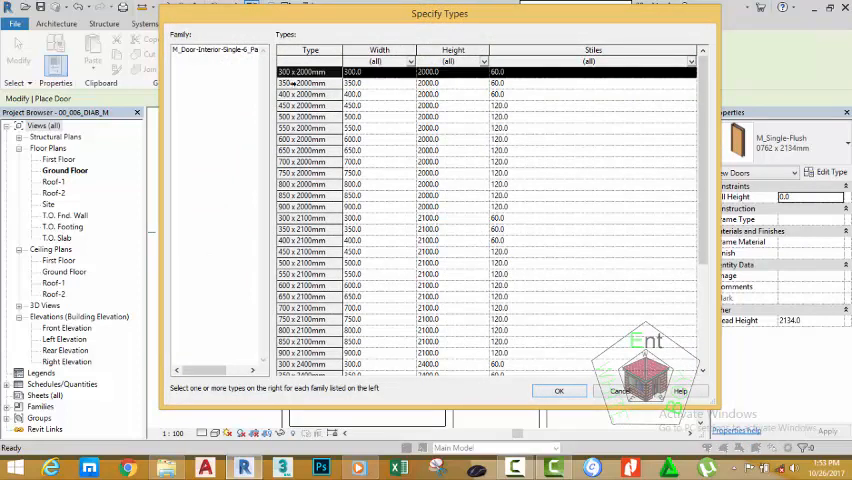
- Place the 900 x 2100mm six-panel interior door in an interior wall
scroll(down, 3)
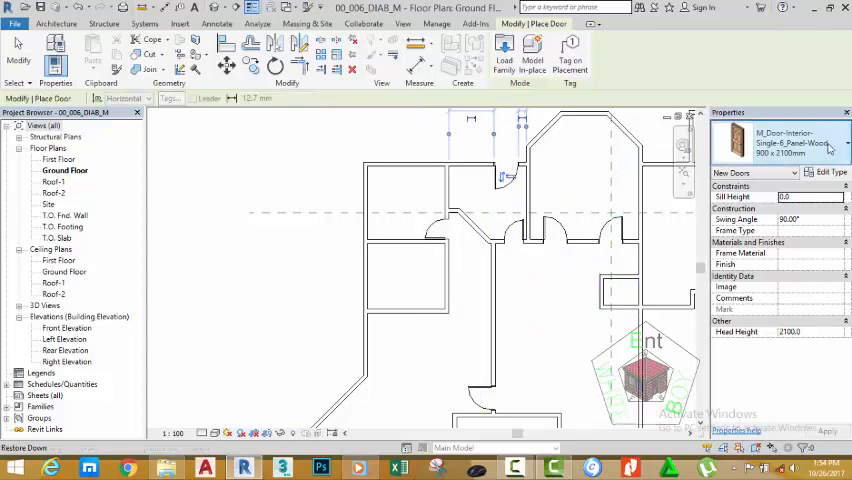
click(844, 144)
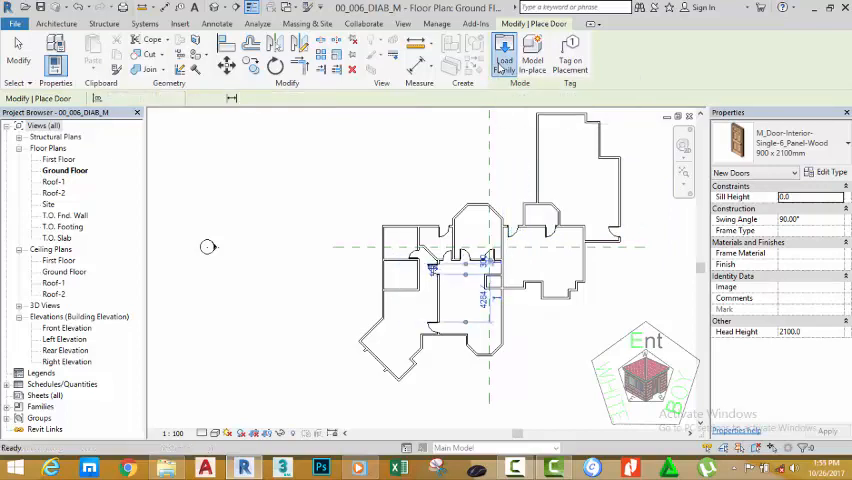
- Reopen the family library at US Metric > Doors > Residential
click(504, 48)
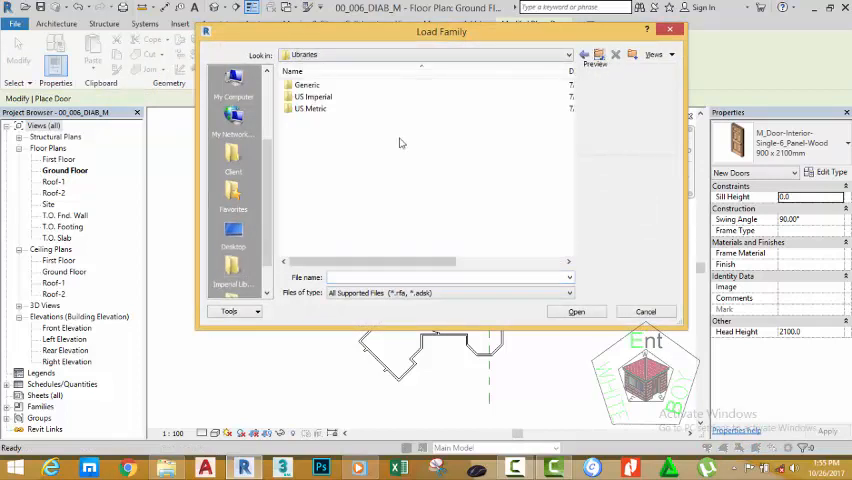
click(312, 108)
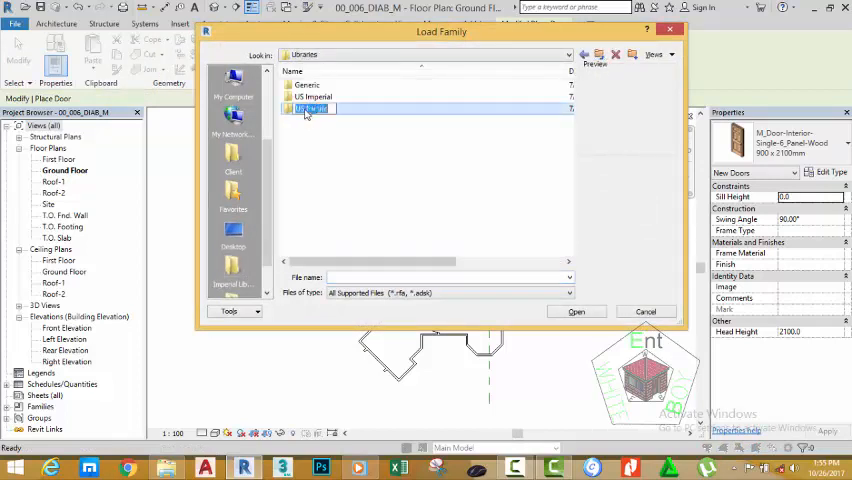
click(312, 108)
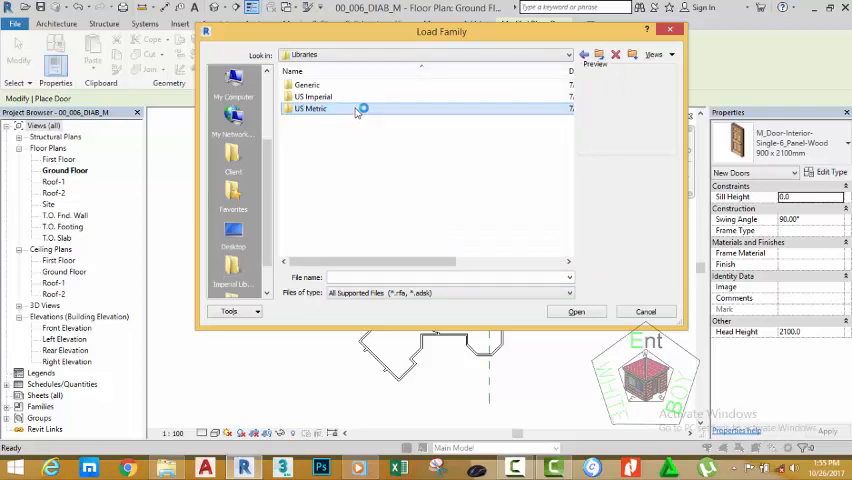
double_click(310, 108)
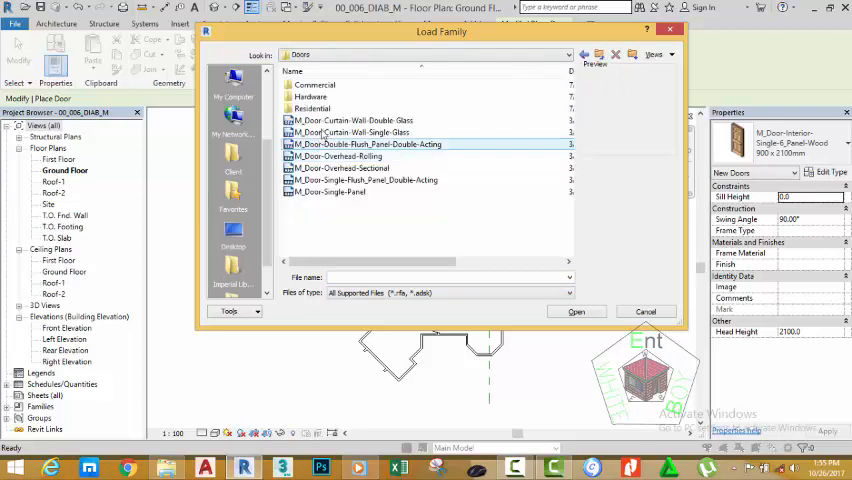
double_click(312, 108)
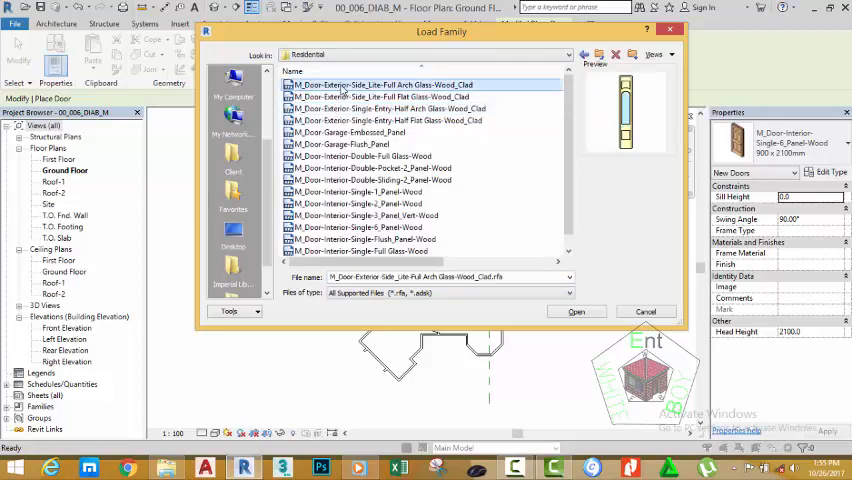
- Preview the residential doors and select M_Door-Interior-Double-Full Glass-Wood
click(344, 144)
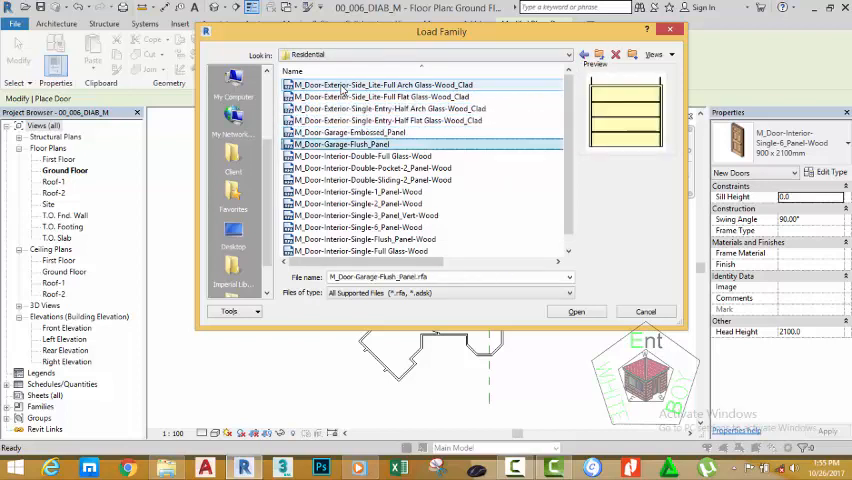
click(380, 240)
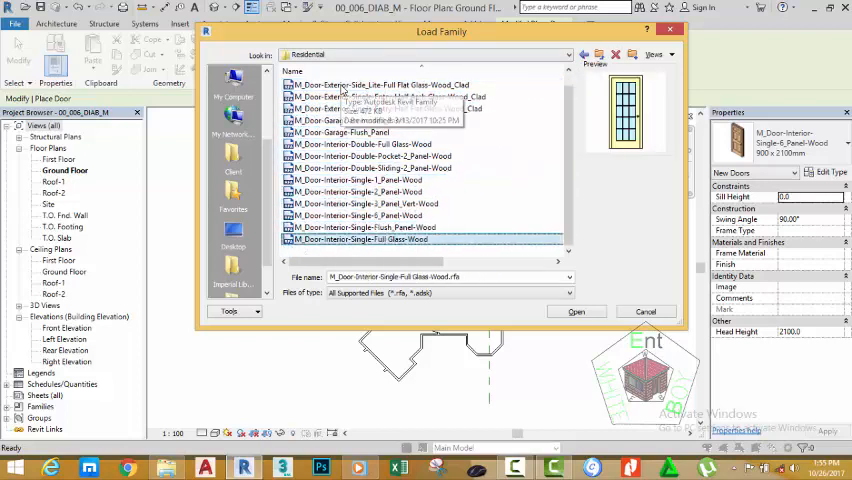
click(356, 192)
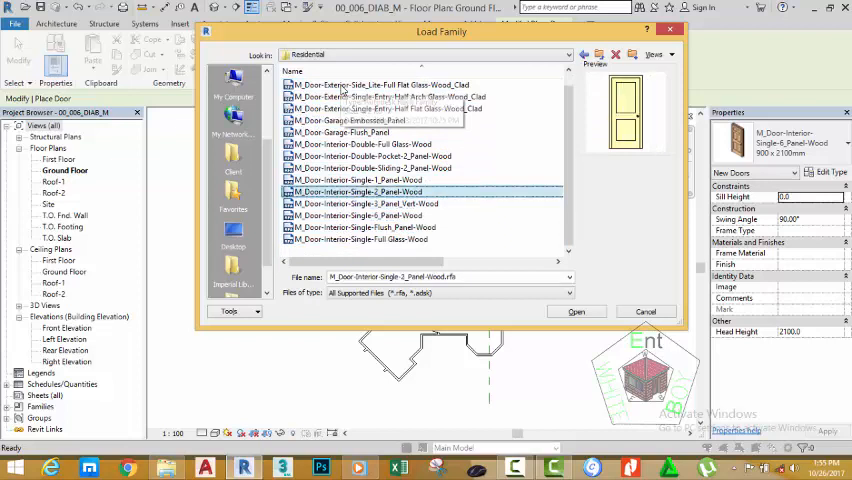
click(360, 144)
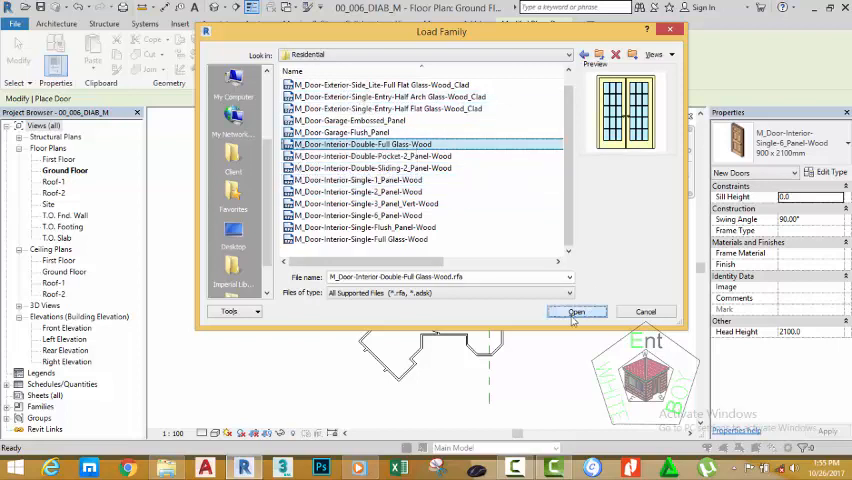
- Load the double full-glass door, then load M_Door-Garage-Embossed_Panel from the Residential folder
click(576, 312)
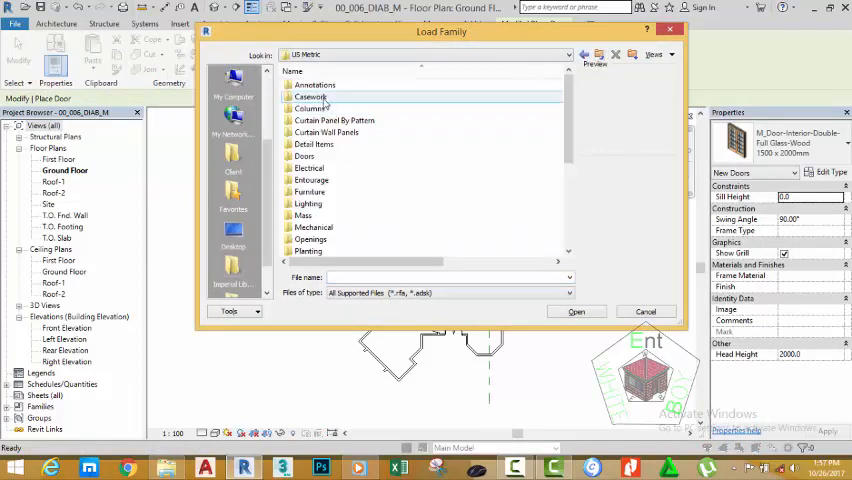
double_click(304, 156)
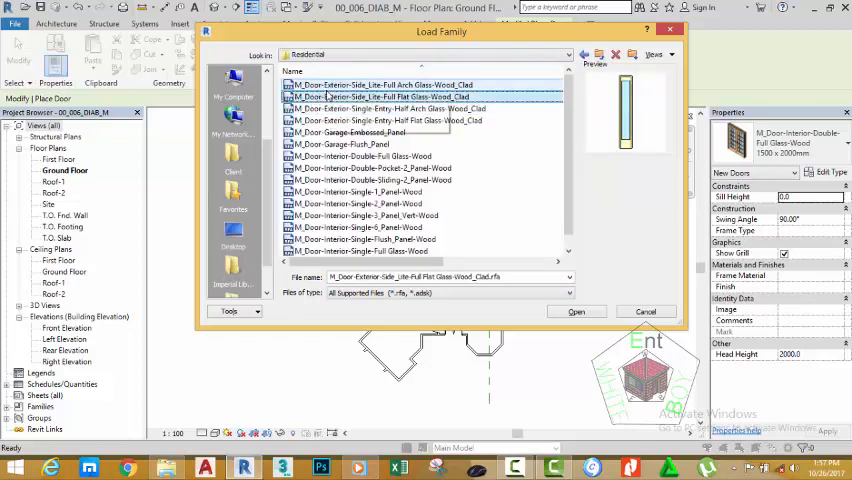
click(360, 156)
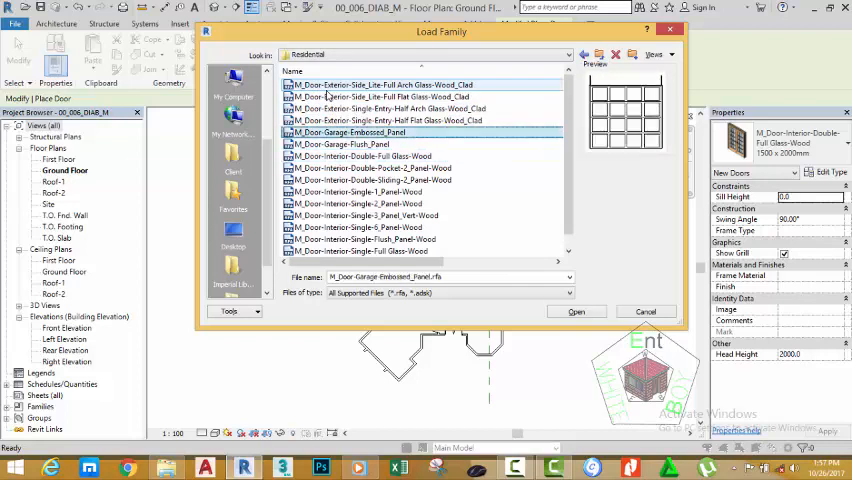
mouse_move(348, 132)
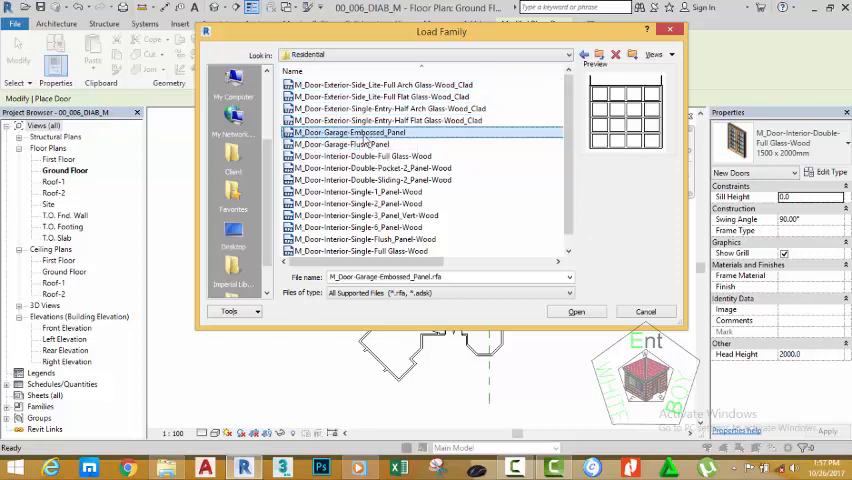
mouse_move(344, 132)
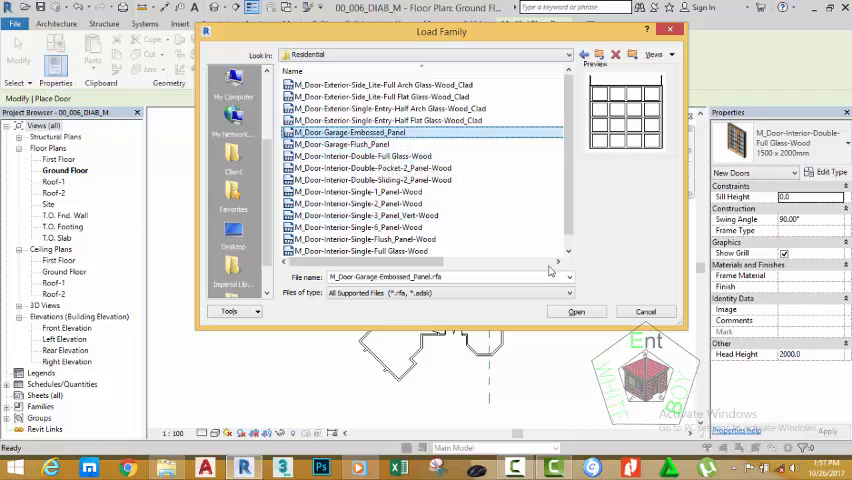
click(576, 312)
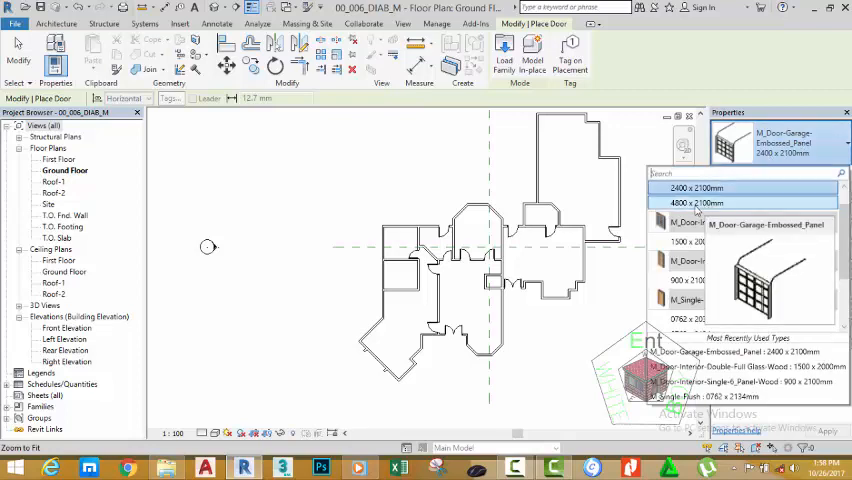
- Place the 4800 x 2100mm embossed-panel garage door in the upper right wall and select it
click(684, 204)
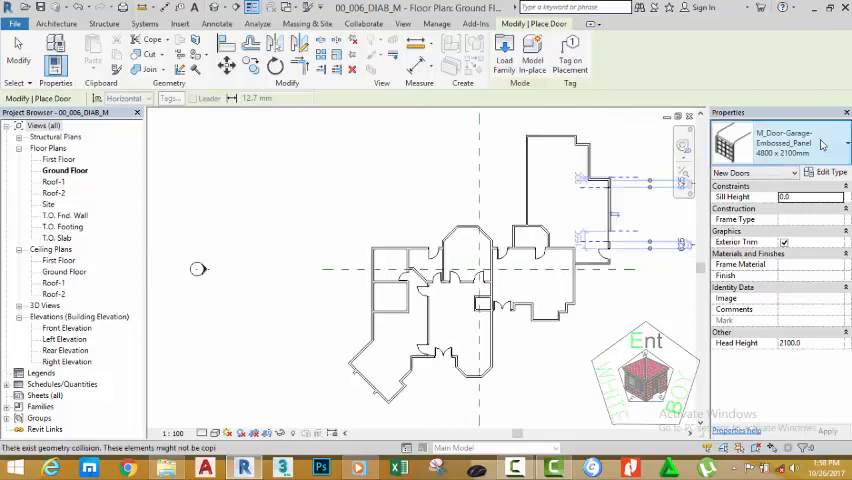
click(844, 144)
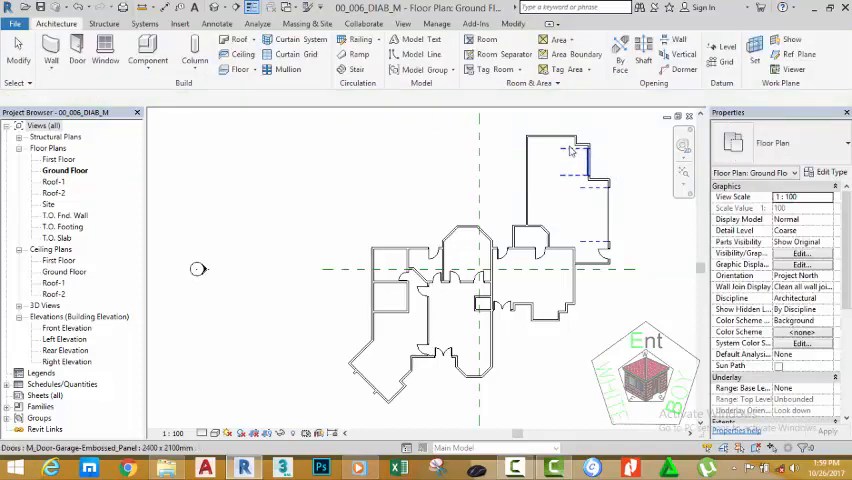
click(570, 150)
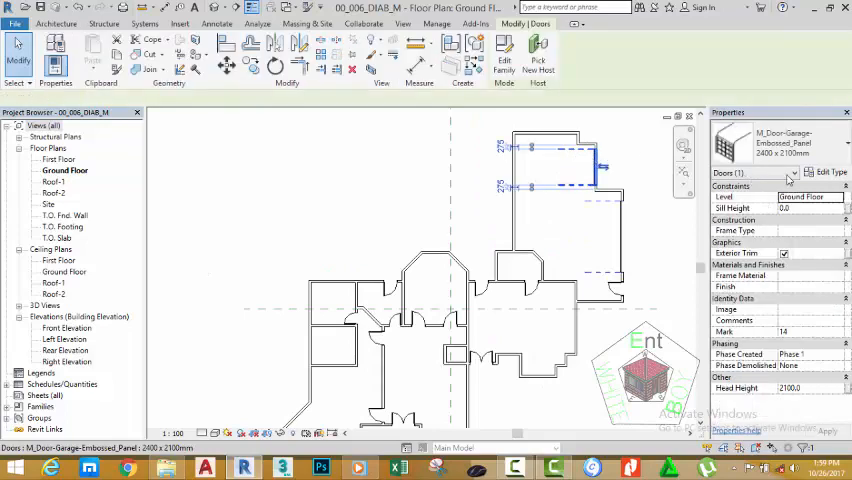
- Duplicate the garage door type as 3000 x 2100mm with Width 3000 and apply it
click(828, 172)
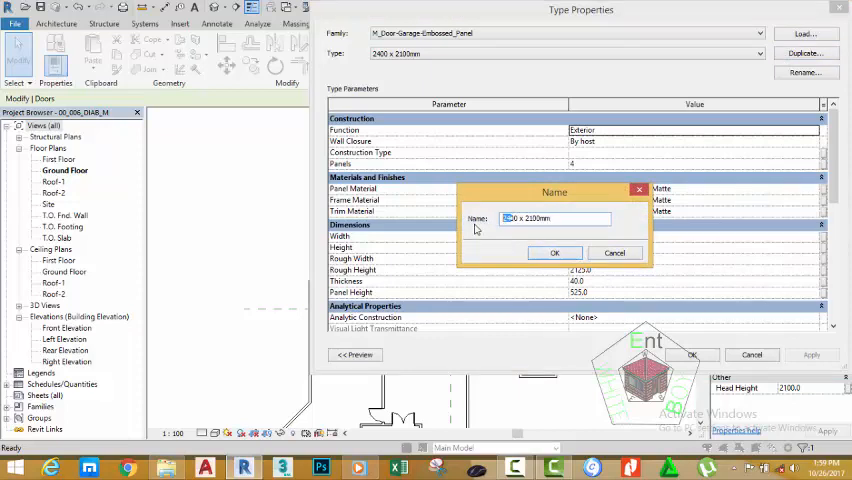
text(3000)
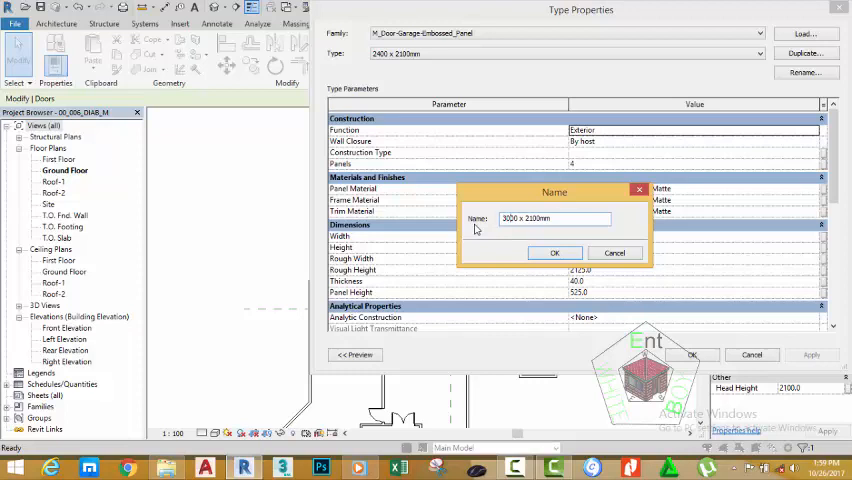
click(554, 252)
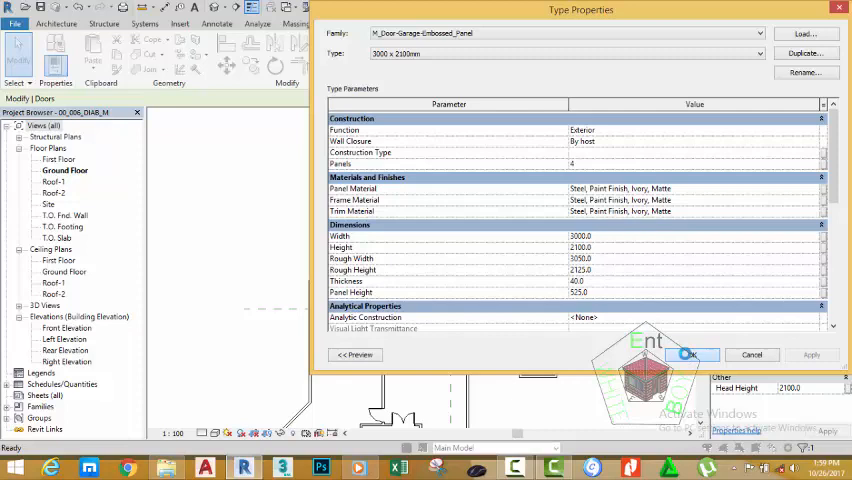
click(688, 356)
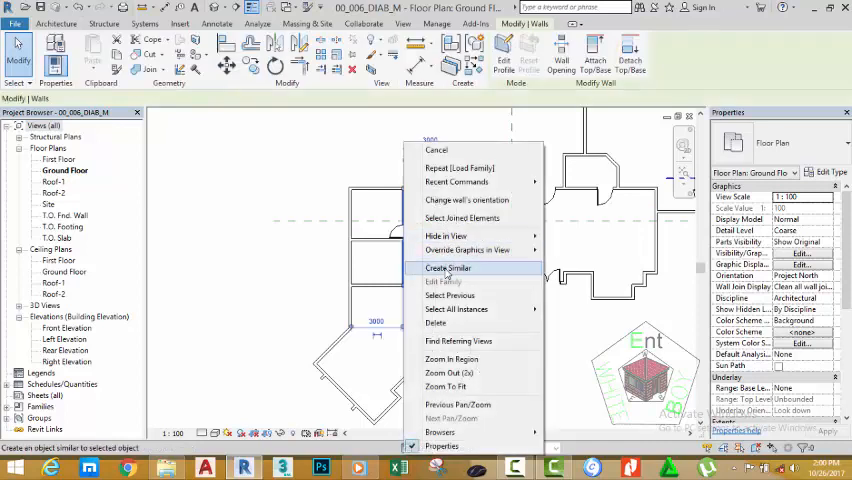
- Start Create Similar from a wall and select the Generic 150mm wall on the plan's left
click(448, 268)
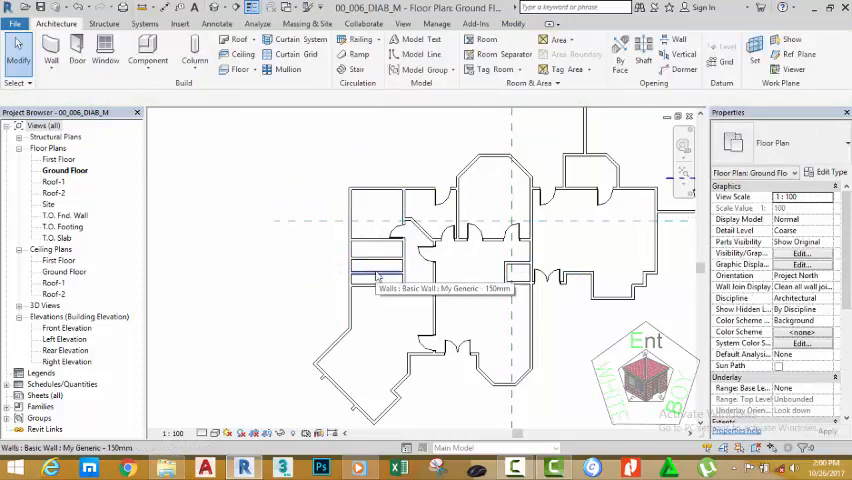
click(370, 270)
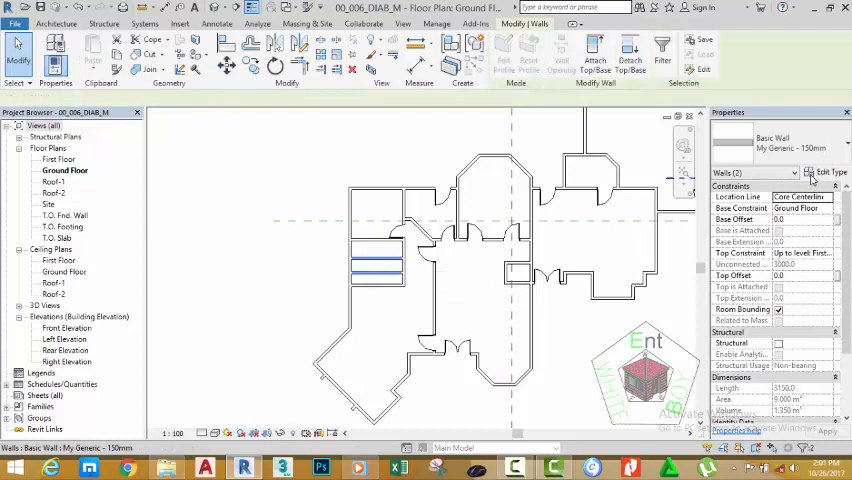
- Duplicate the wall type as My Generic - 100mm with a 100 mm structural layer
click(804, 52)
text(My Generic - 100mm)
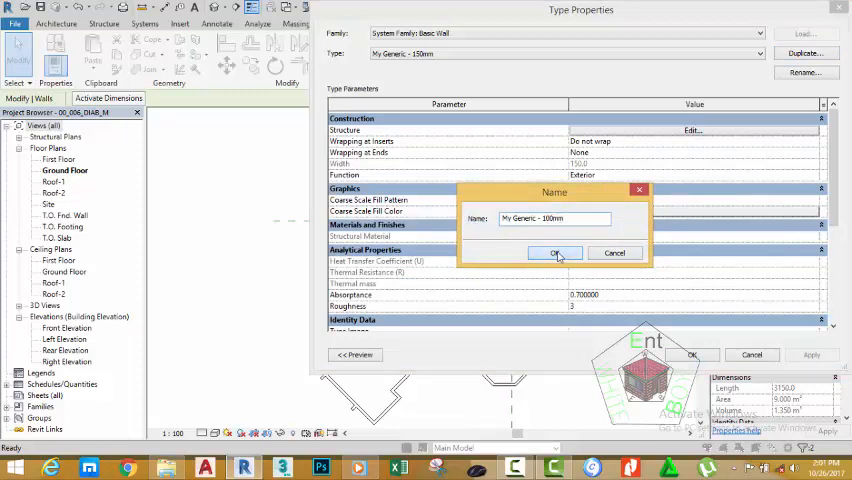
click(556, 252)
text(100)
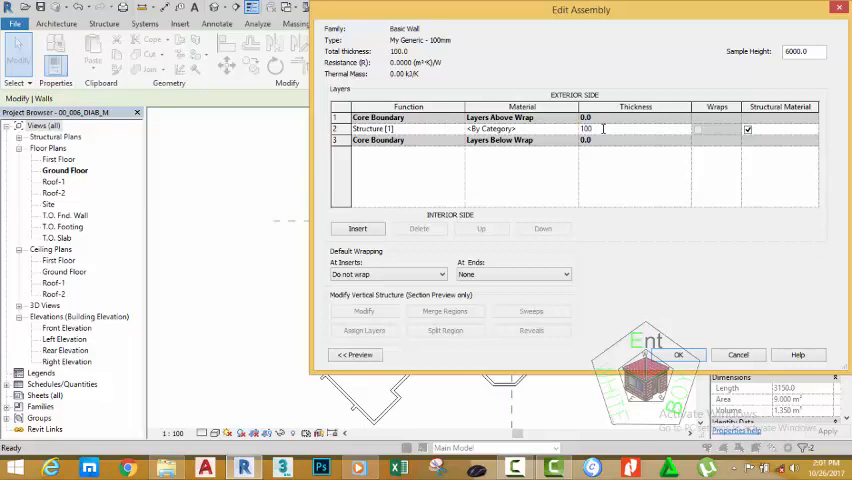
click(678, 356)
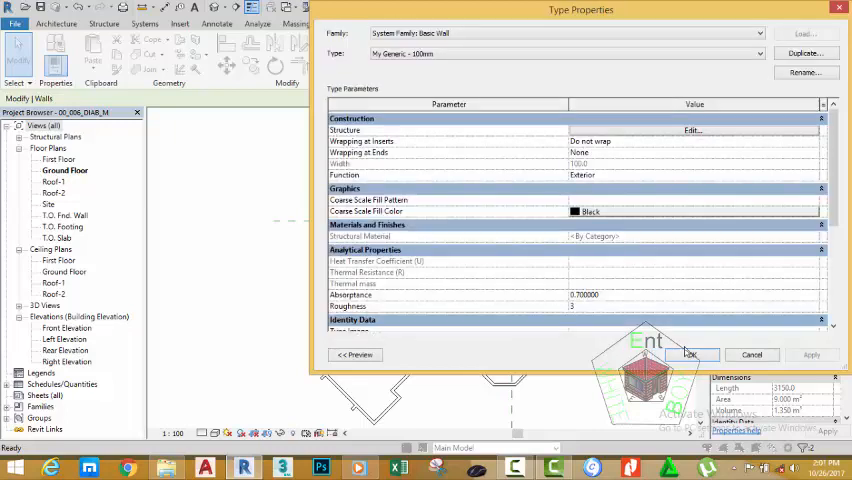
click(690, 356)
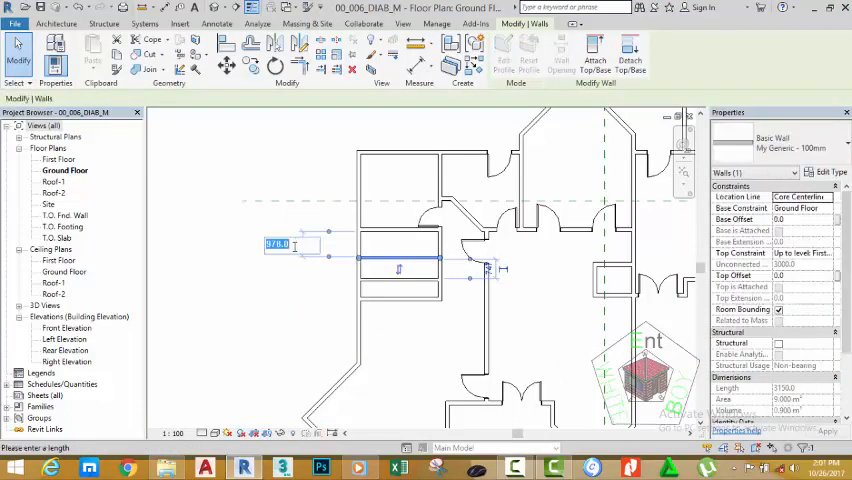
- Draw a My Generic - 100mm closet wall with a length of 60 in the temporary dimension
text(60)
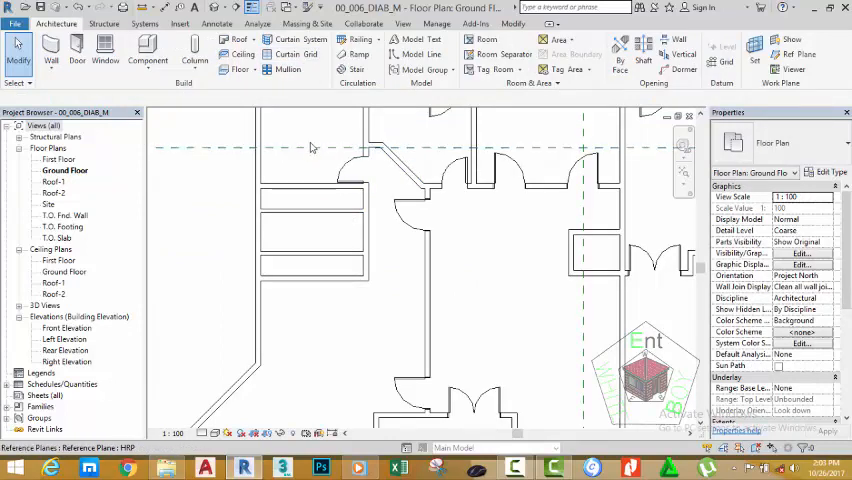
mouse_move(350, 170)
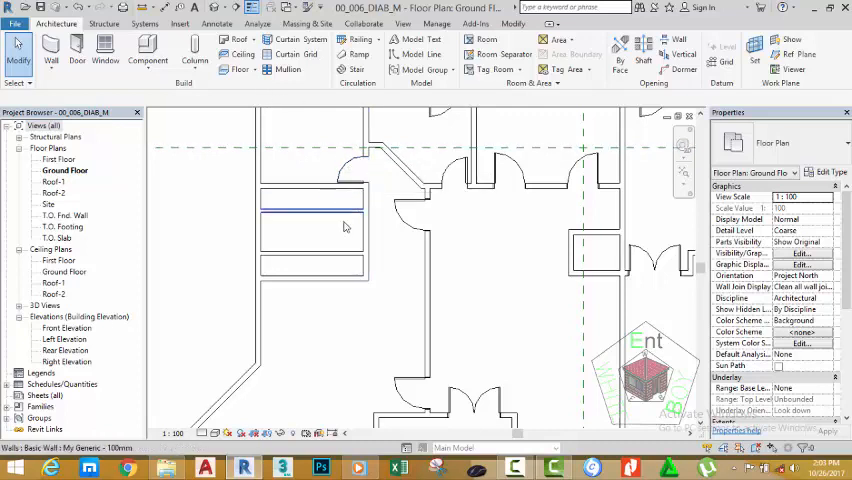
mouse_move(310, 196)
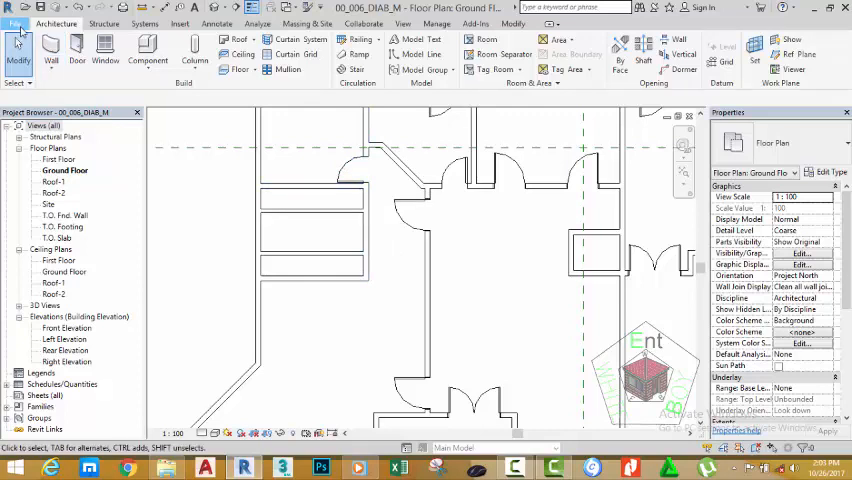
- Save the project as a new file named 08_007_OAM_M via Save As
click(16, 22)
text(00_007_DIAB_M.rvt)
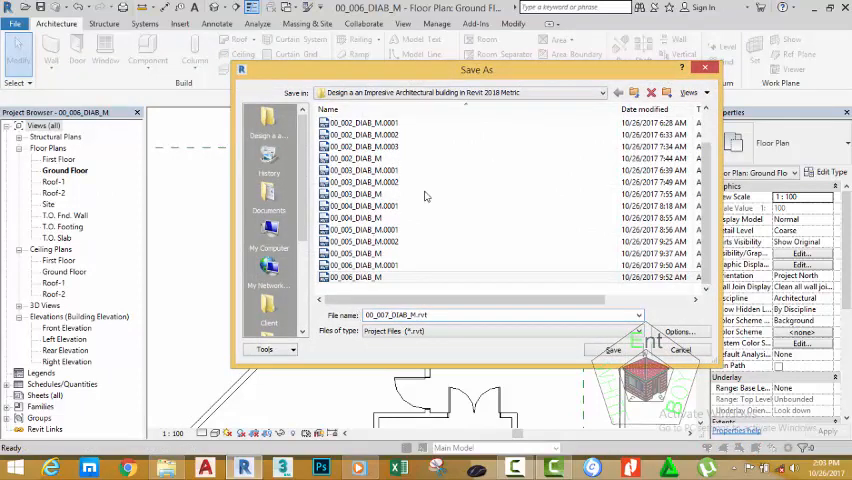
click(612, 350)
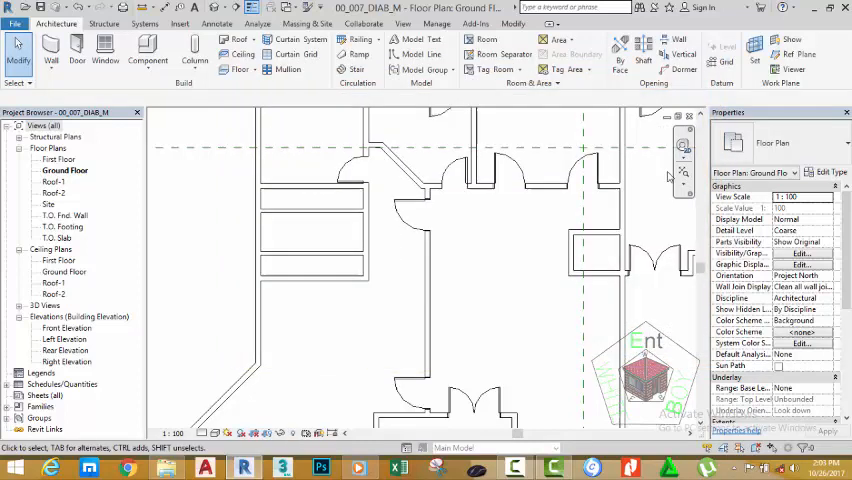
mouse_move(684, 176)
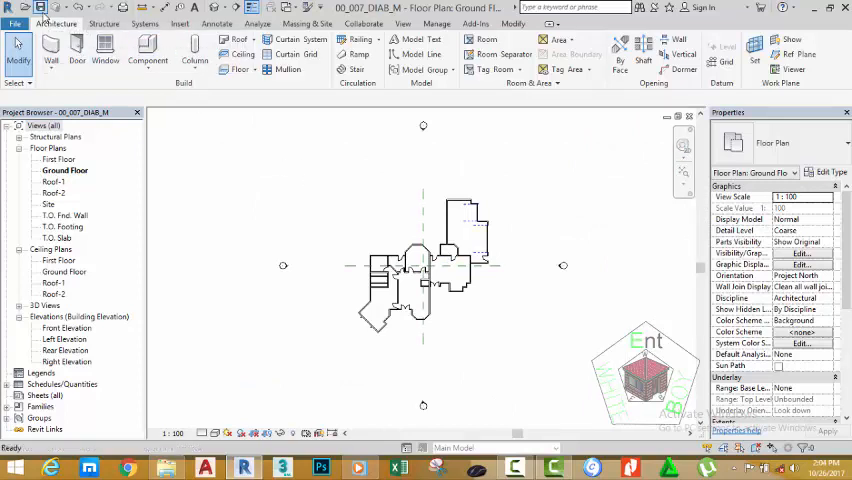
mouse_move(438, 168)
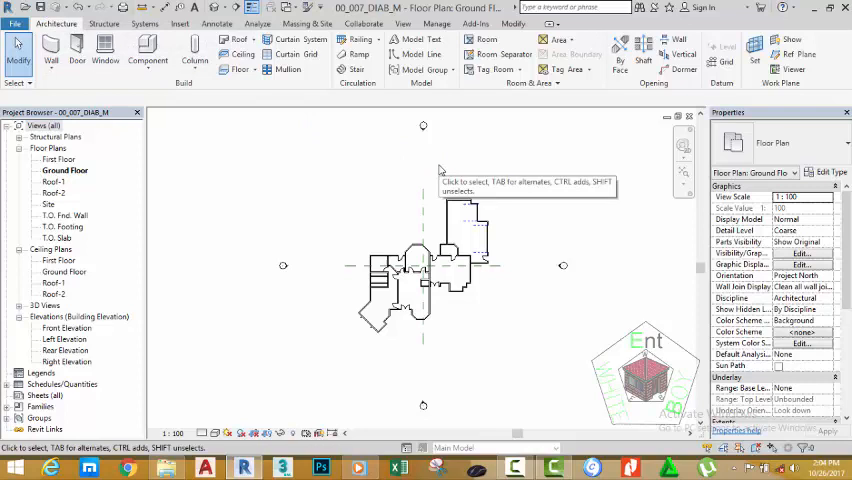
mouse_move(416, 184)
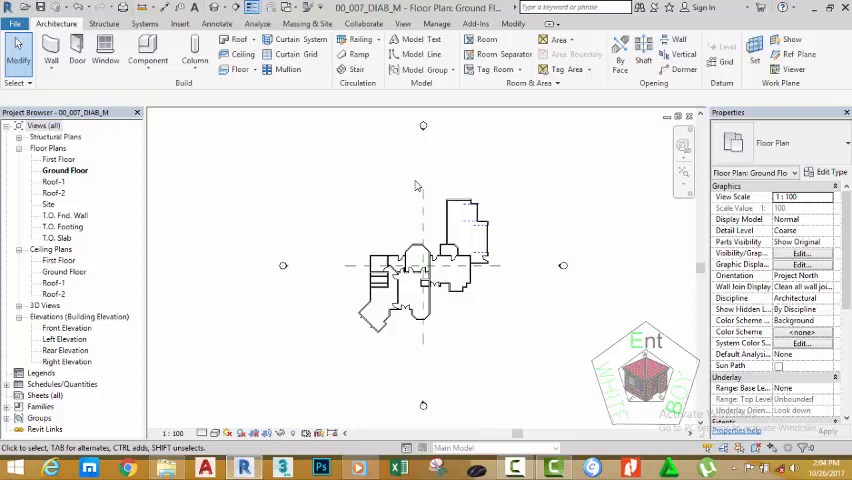
mouse_move(380, 122)
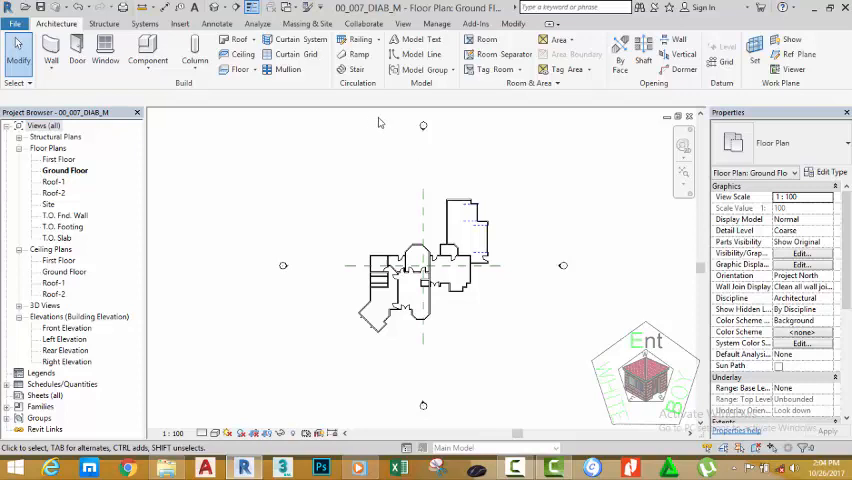